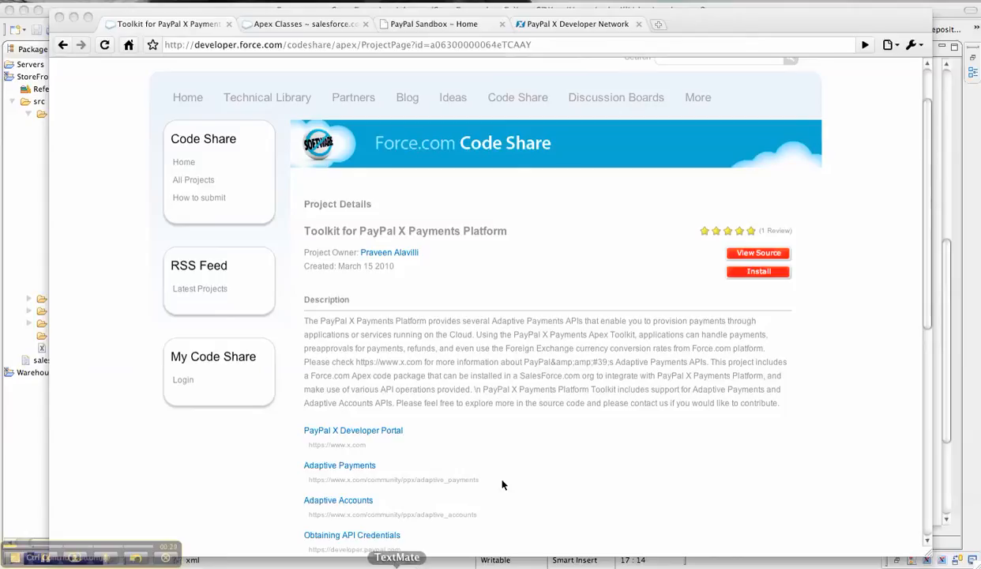
pyautogui.moveTo(628, 357)
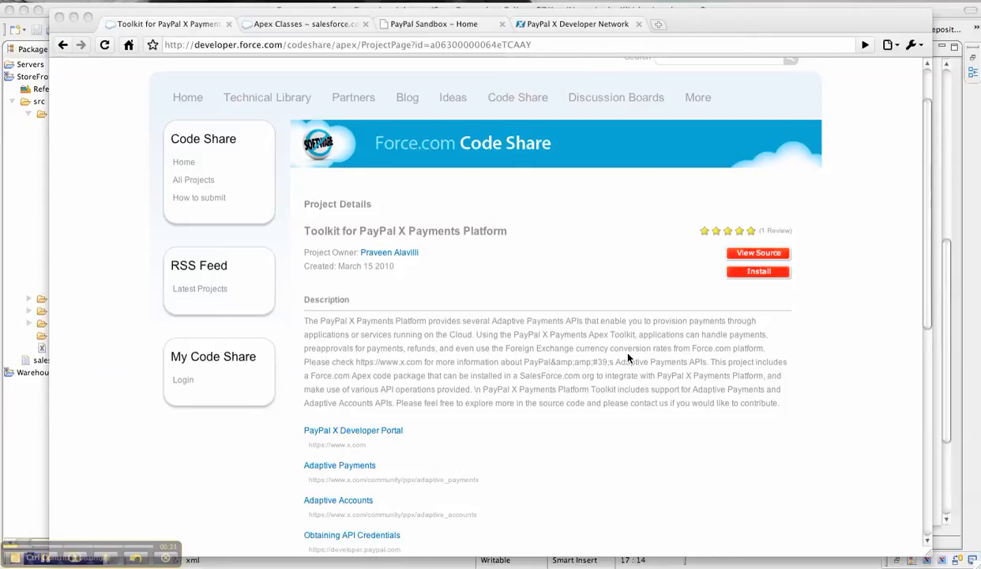
pyautogui.moveTo(721, 344)
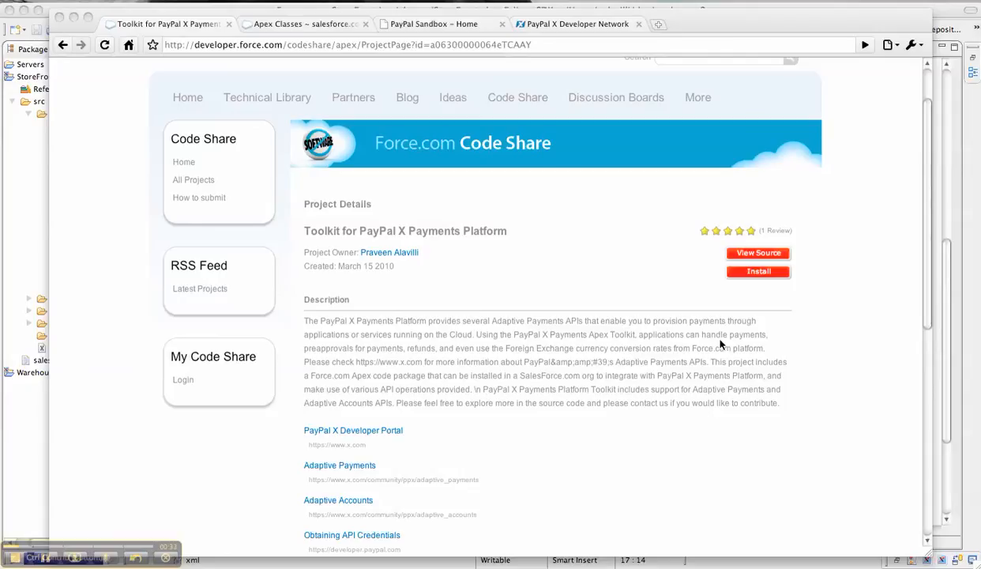
pyautogui.moveTo(711, 263)
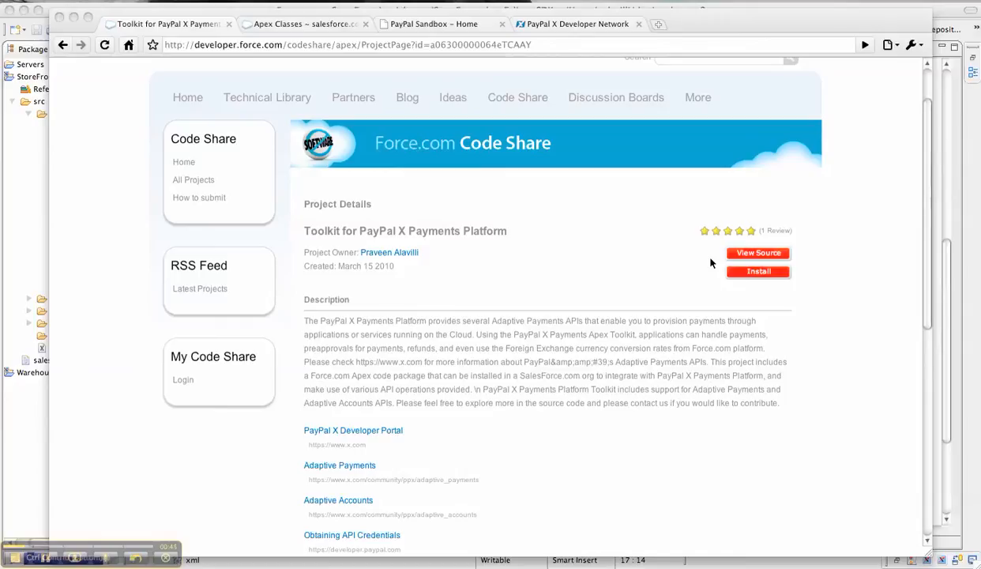
pyautogui.moveTo(748, 275)
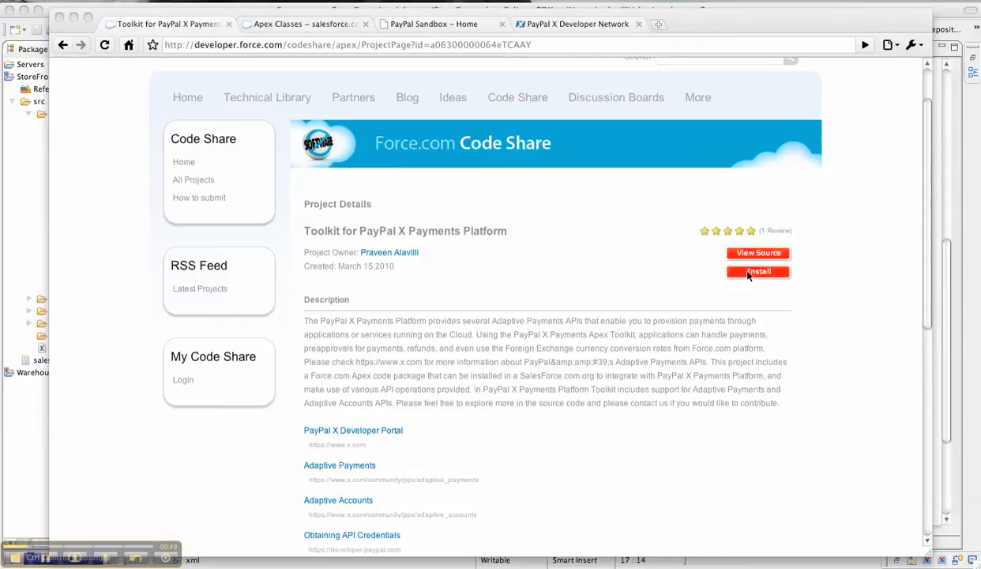
# Start the package install and sign in to reach the installer for Adaptive Payments Platform version 1.8
pyautogui.click(757, 271)
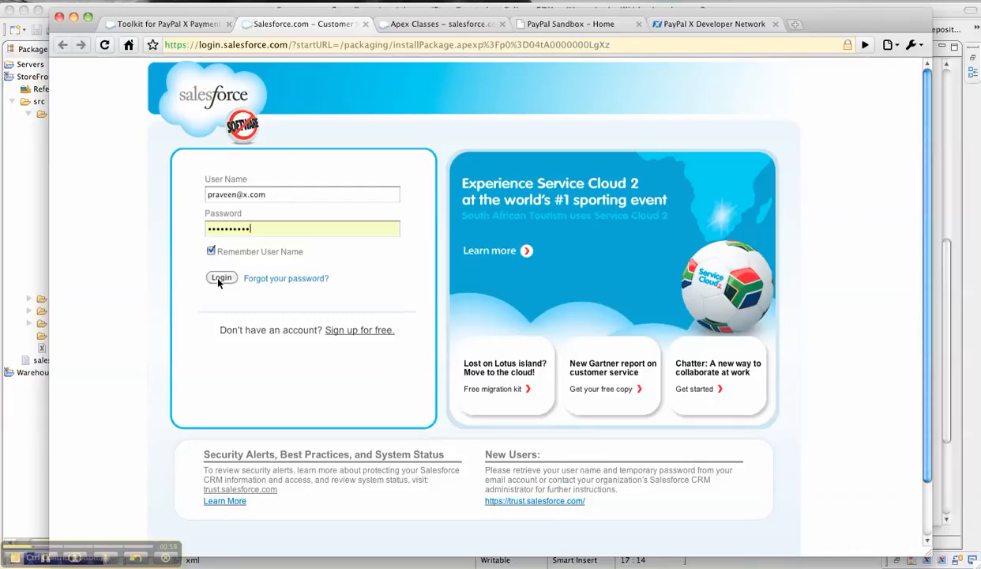
pyautogui.click(221, 277)
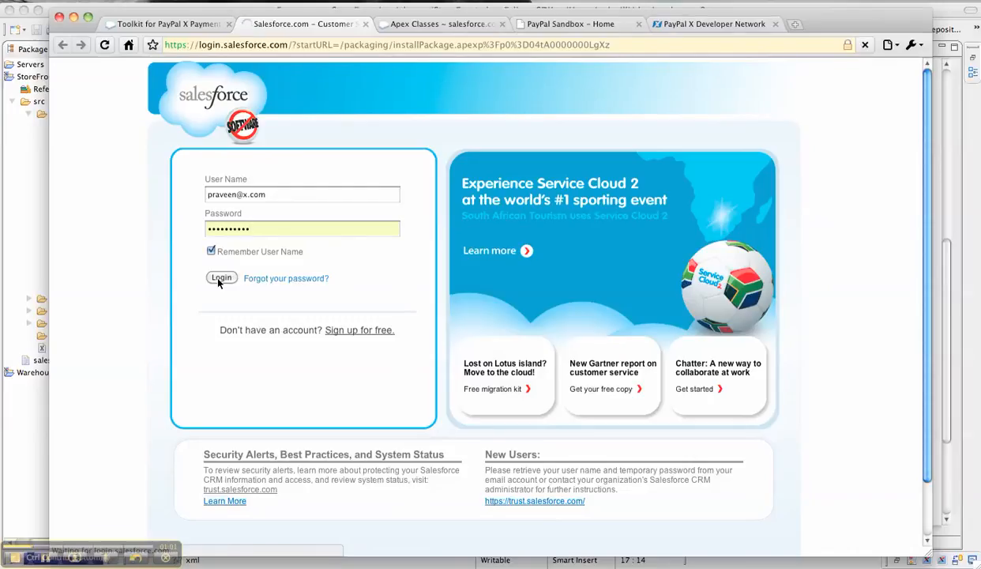
pyautogui.click(222, 278)
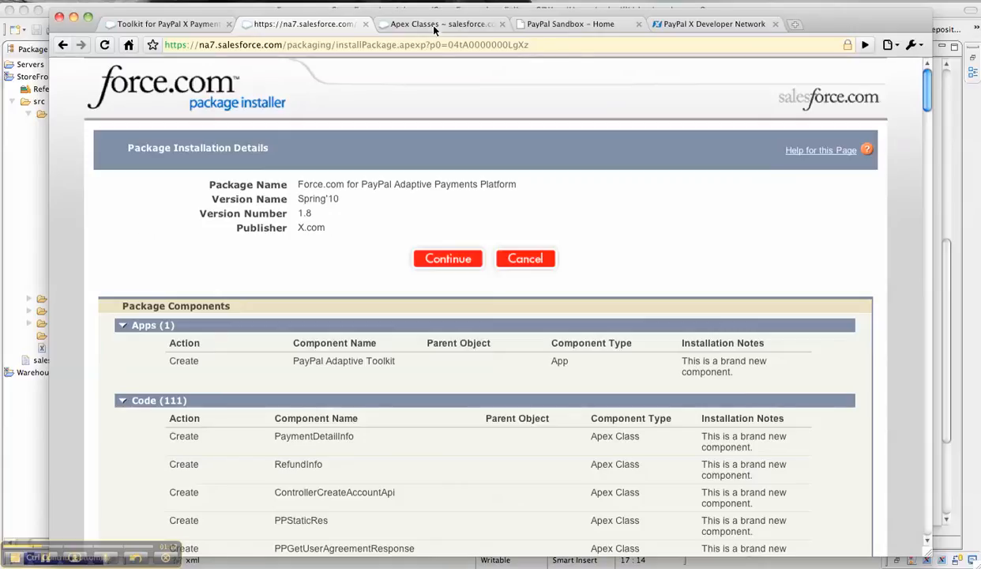
# From the Apex Classes page, go via All Tabs to the PayPal API Credentials records
pyautogui.click(438, 23)
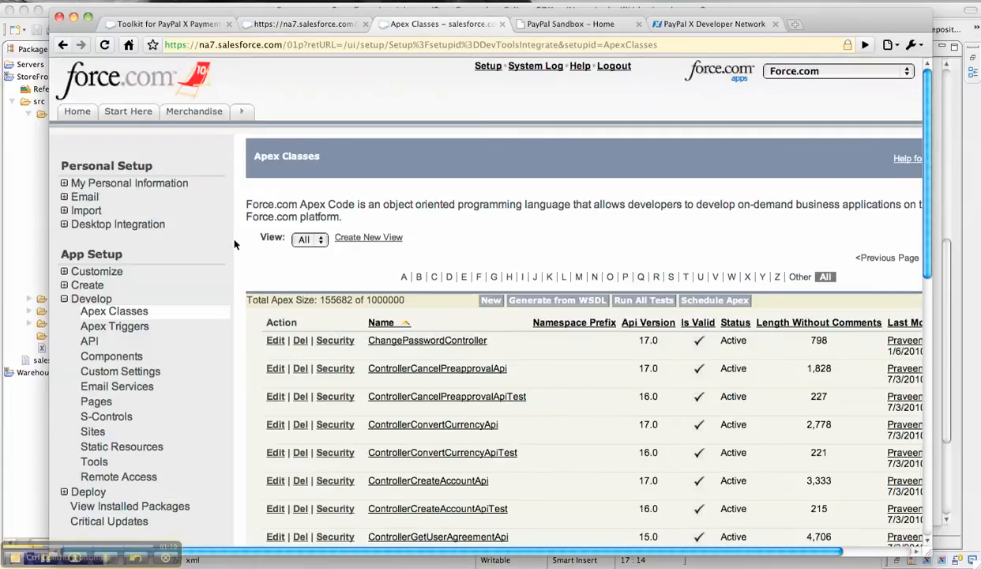
pyautogui.click(242, 110)
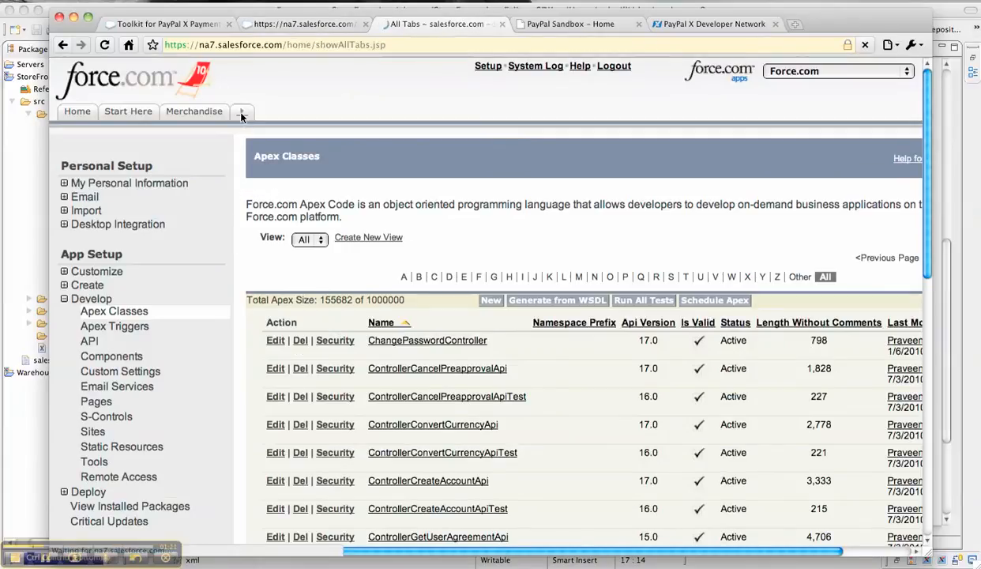
pyautogui.click(242, 111)
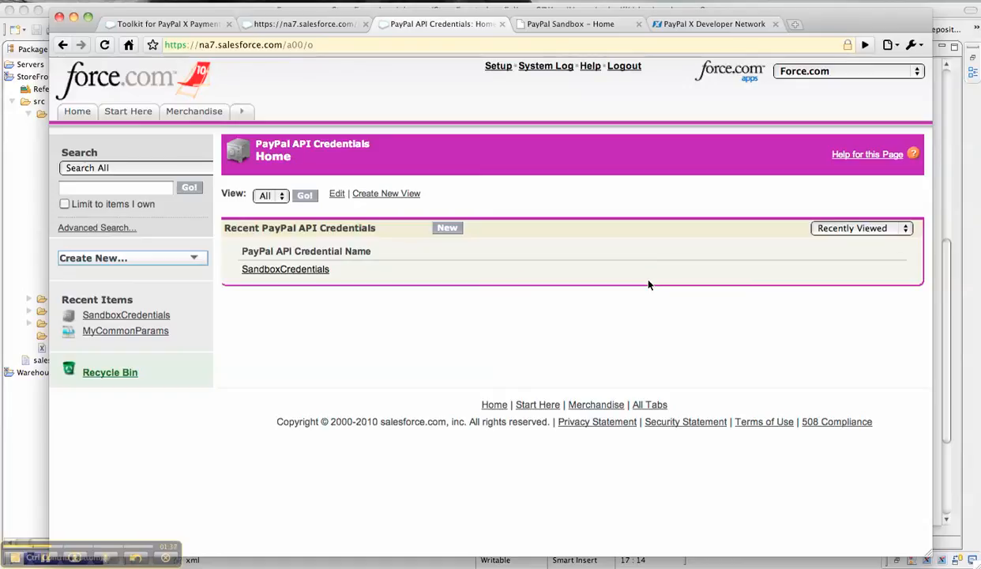
pyautogui.moveTo(285, 268)
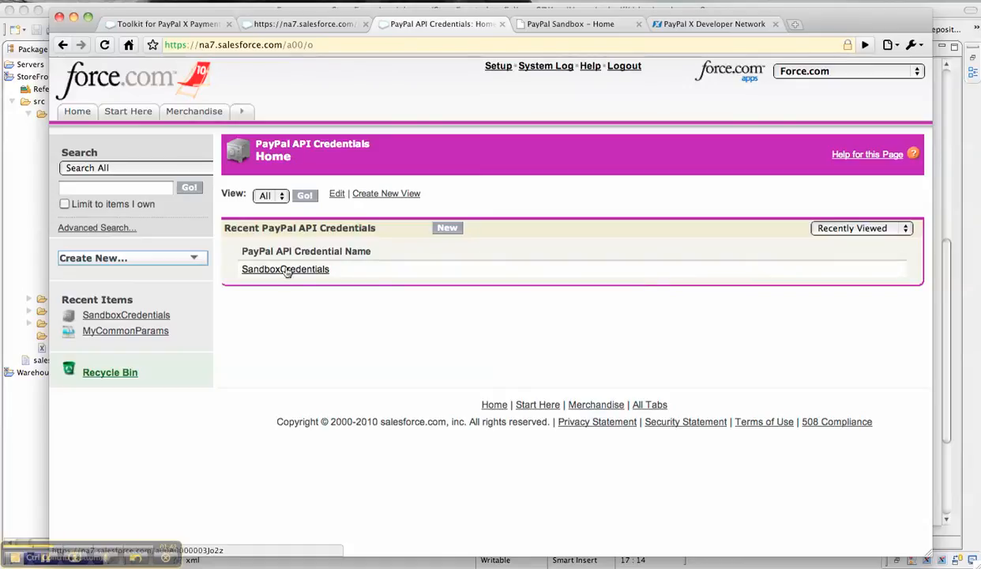
# Open the SandboxCredentials record showing application ID, API username, profile and signature
pyautogui.click(285, 268)
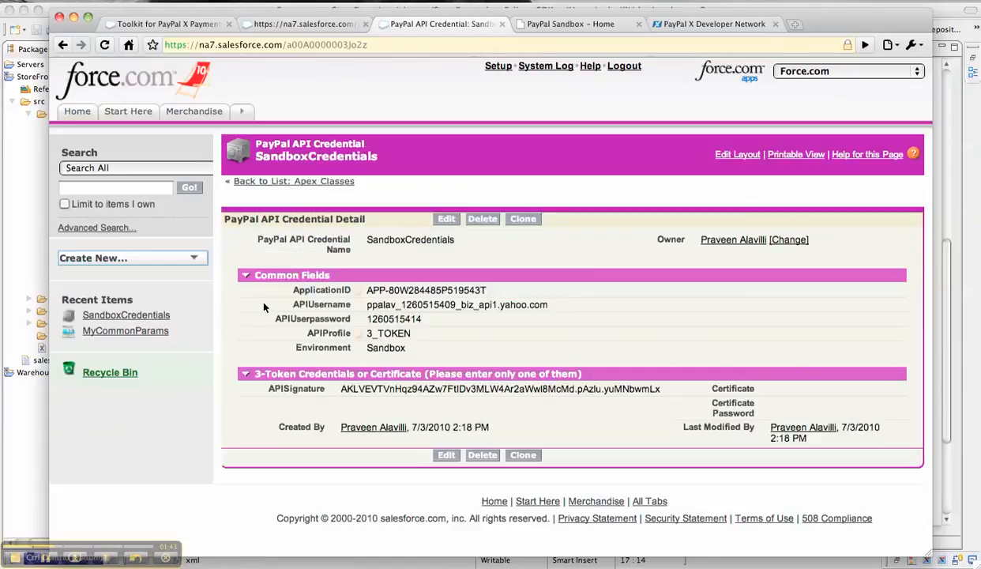
pyautogui.moveTo(453, 318)
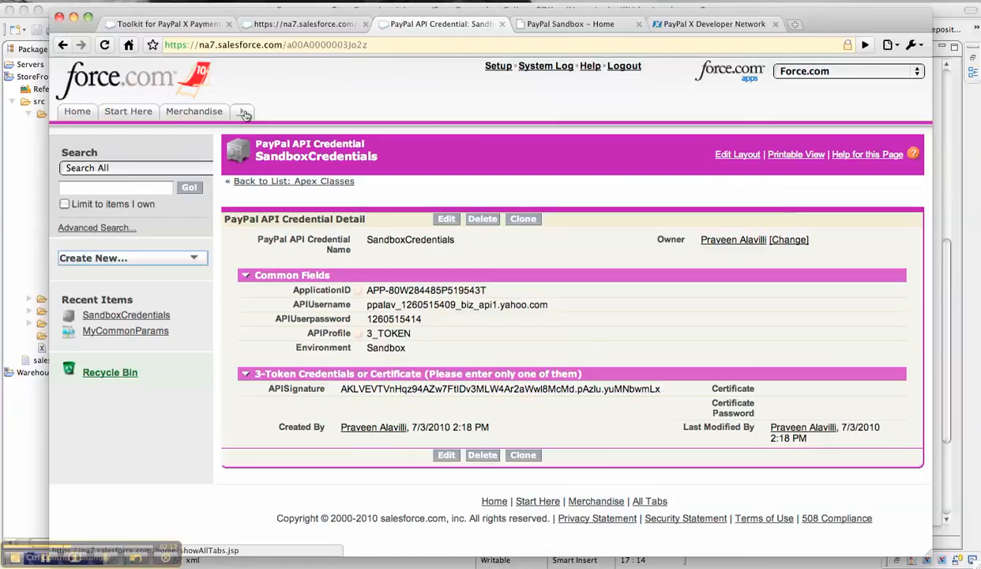
# Open MyCommonParams under PayPal Common Request Parameters, showing USD currency and sender fee payer
pyautogui.click(243, 110)
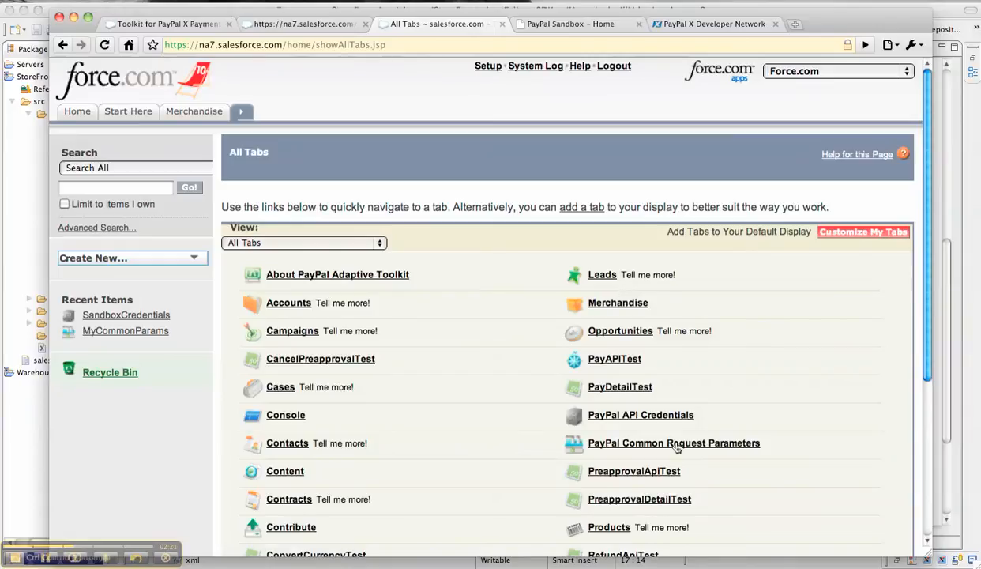
pyautogui.click(674, 442)
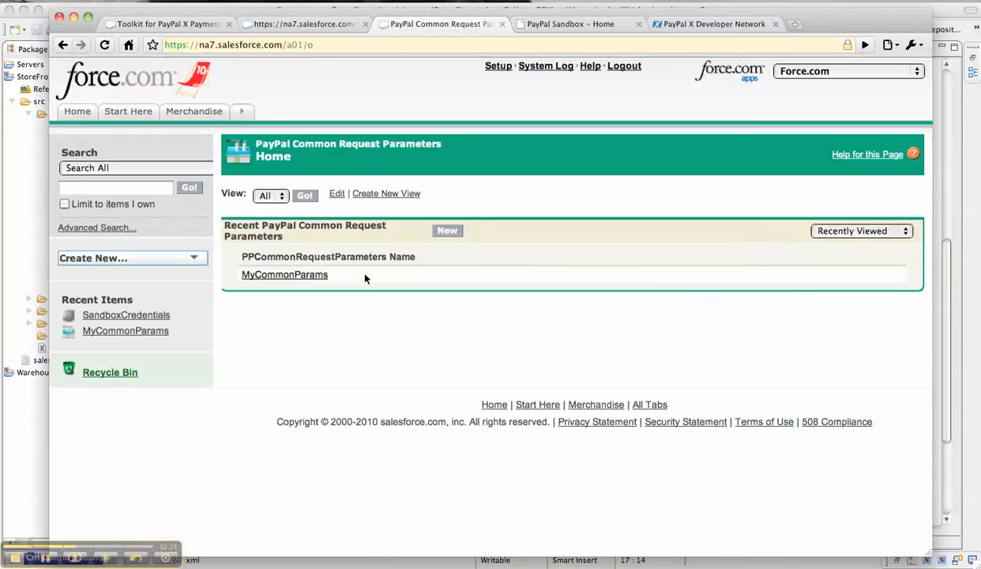
pyautogui.click(283, 274)
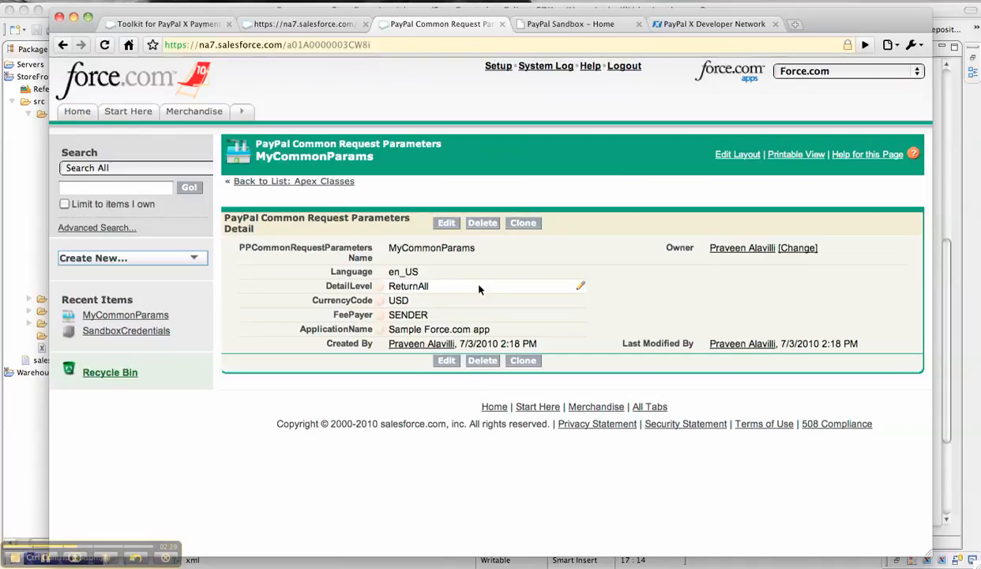
pyautogui.moveTo(242, 112)
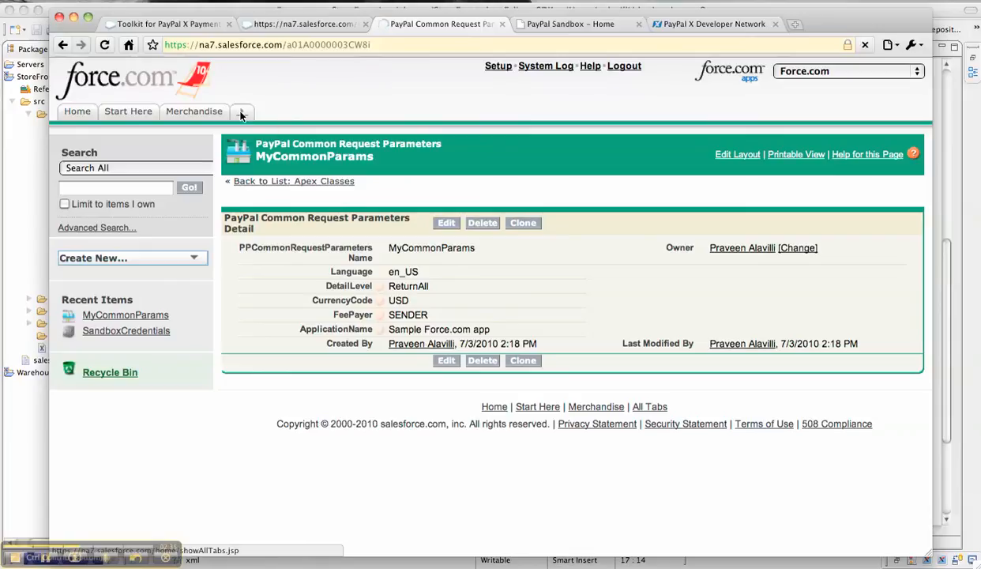
# Go via All Tabs to the PayAPITest page with its empty payment request form
pyautogui.click(241, 111)
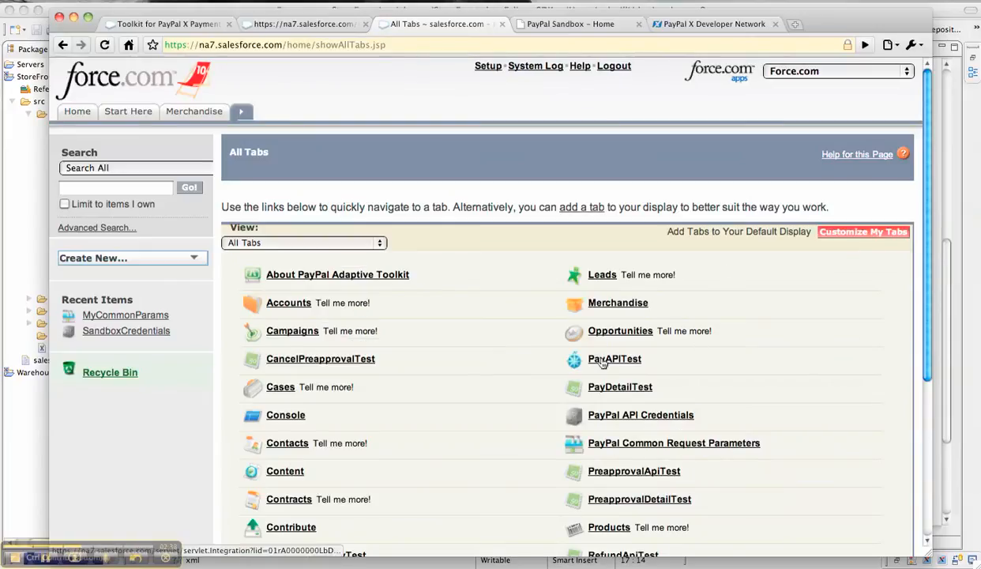
pyautogui.click(614, 359)
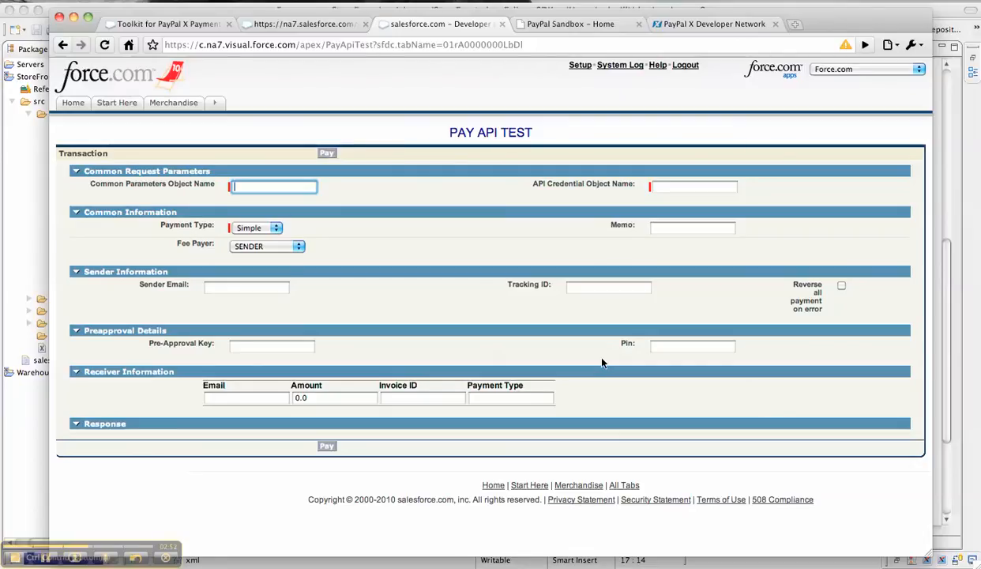
pyautogui.moveTo(498, 293)
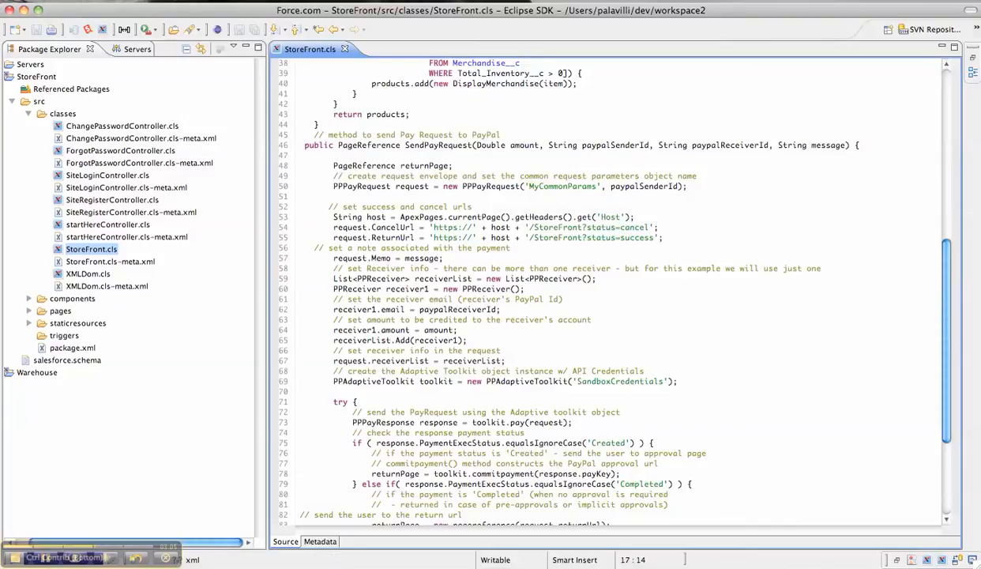
pyautogui.scroll(3)
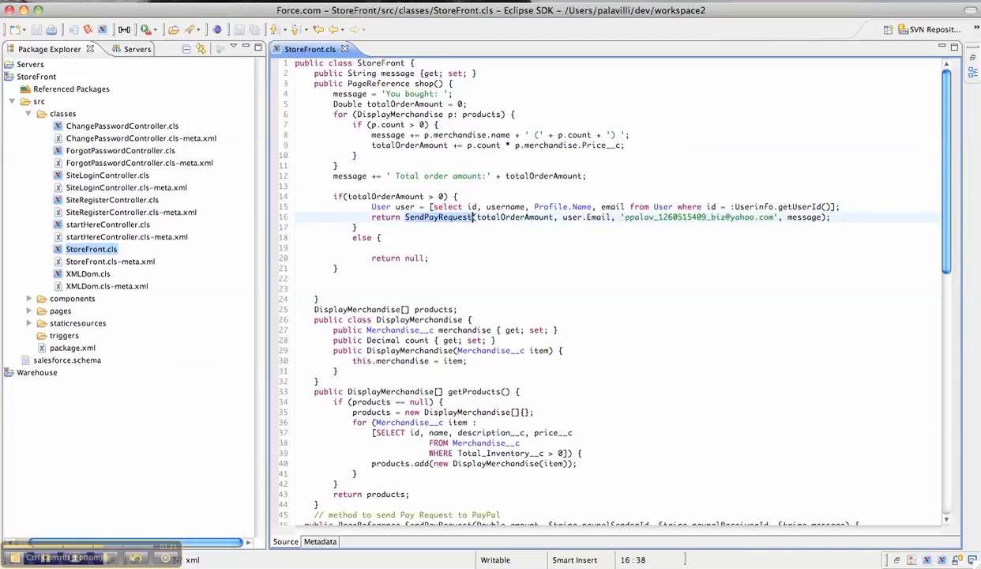
pyautogui.scroll(-3)
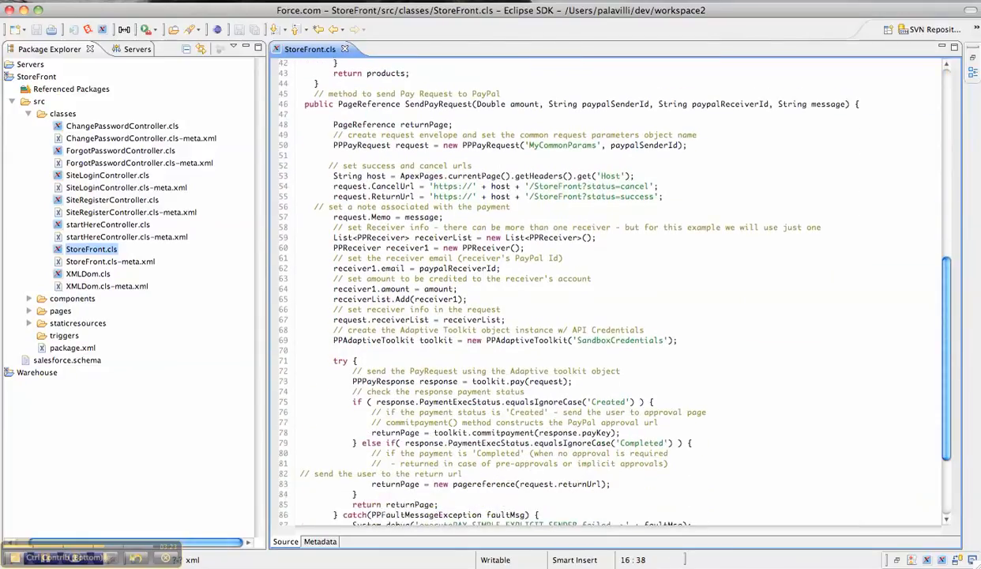
pyautogui.scroll(-3)
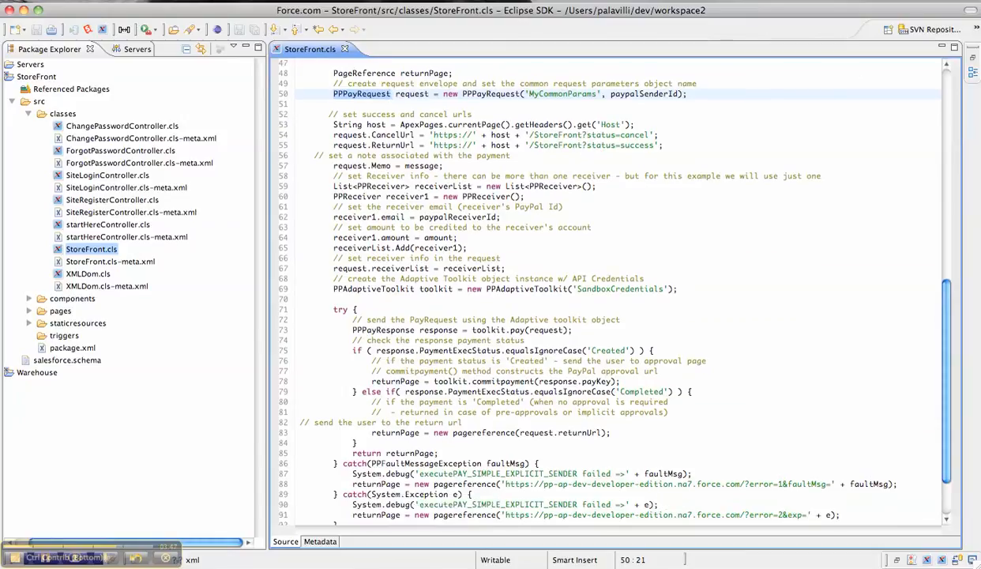
pyautogui.click(606, 289)
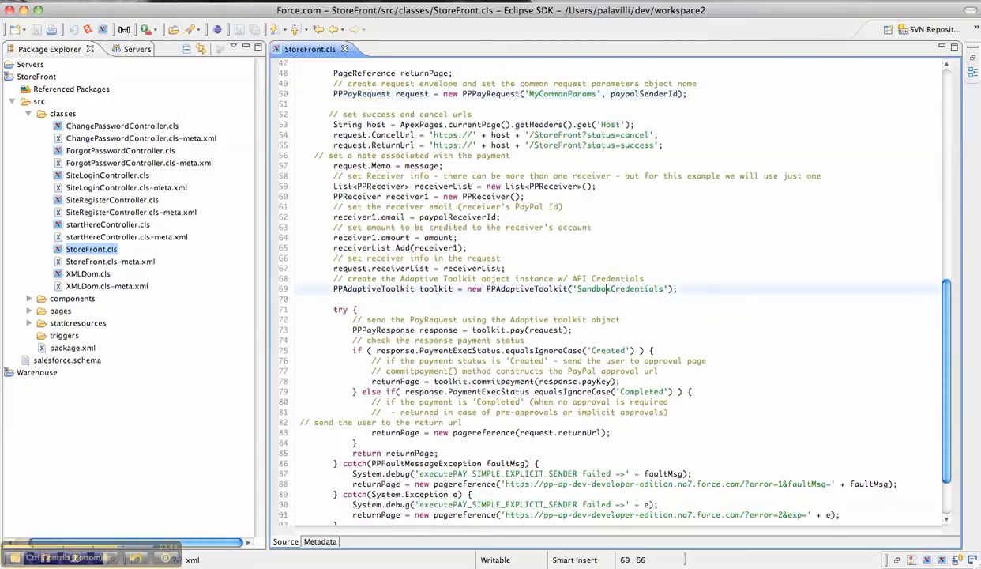
pyautogui.doubleClick(621, 289)
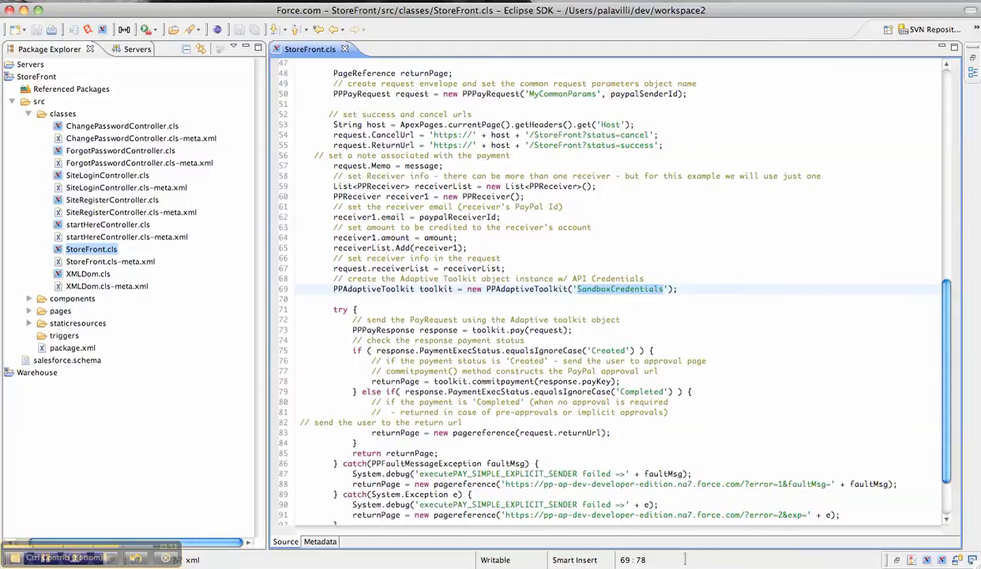
pyautogui.scroll(-3)
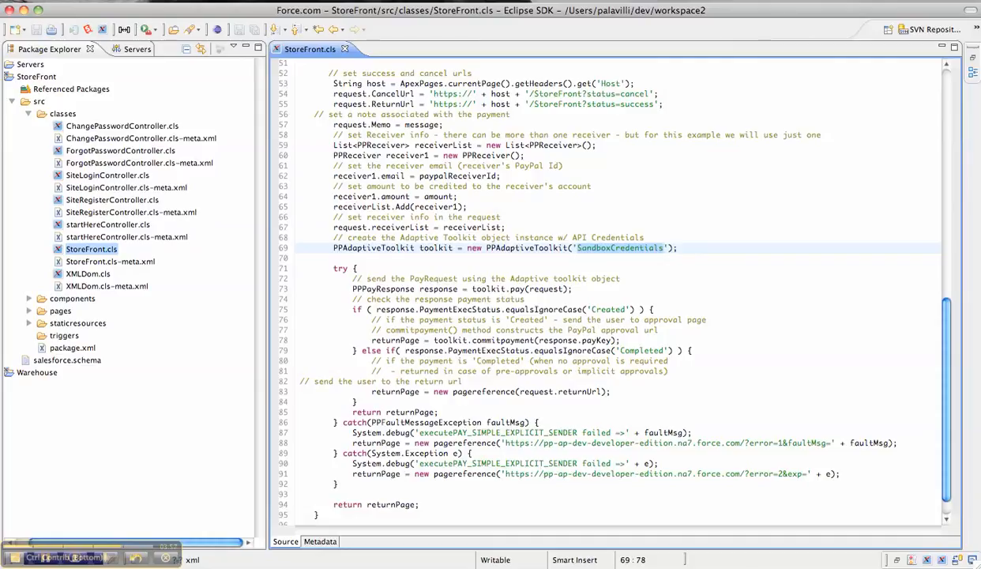
pyautogui.scroll(-3)
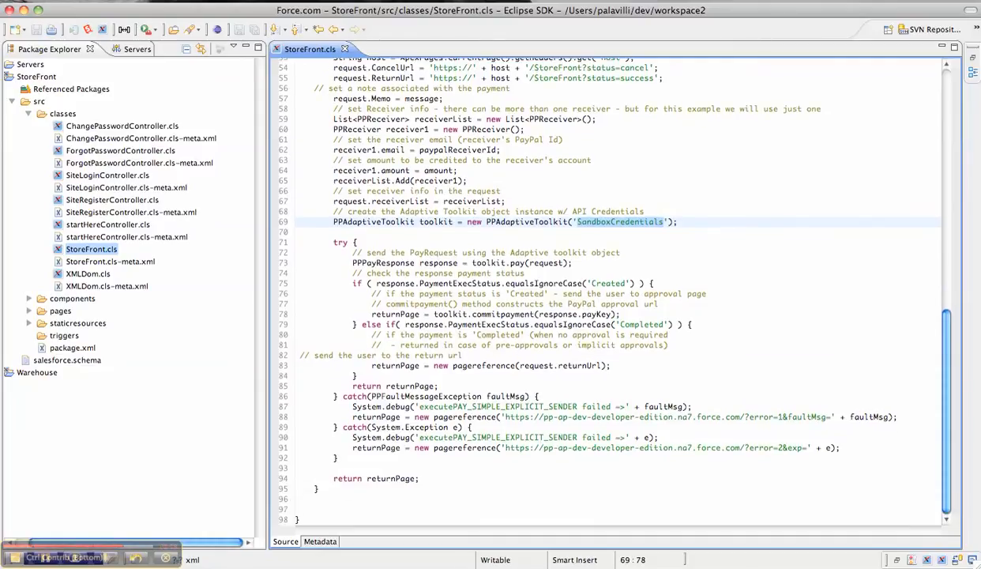